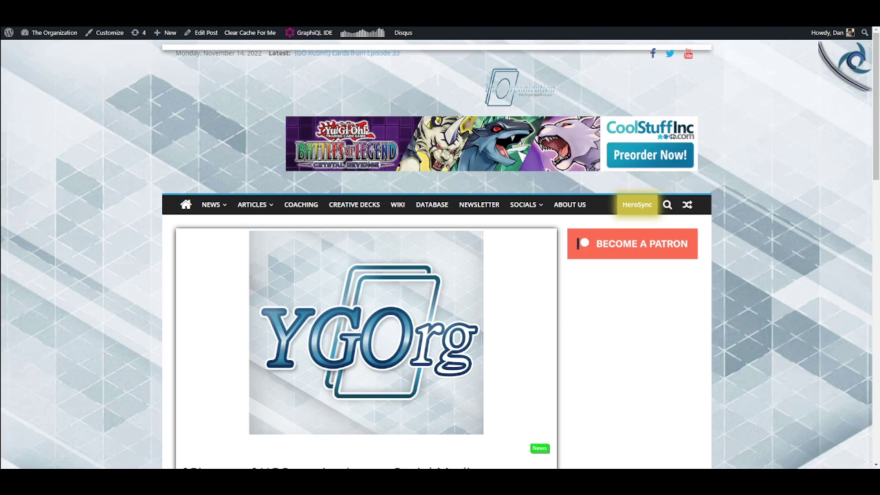
- Scroll back and forth through the current page before switching to Facebook
scroll(down, 3)
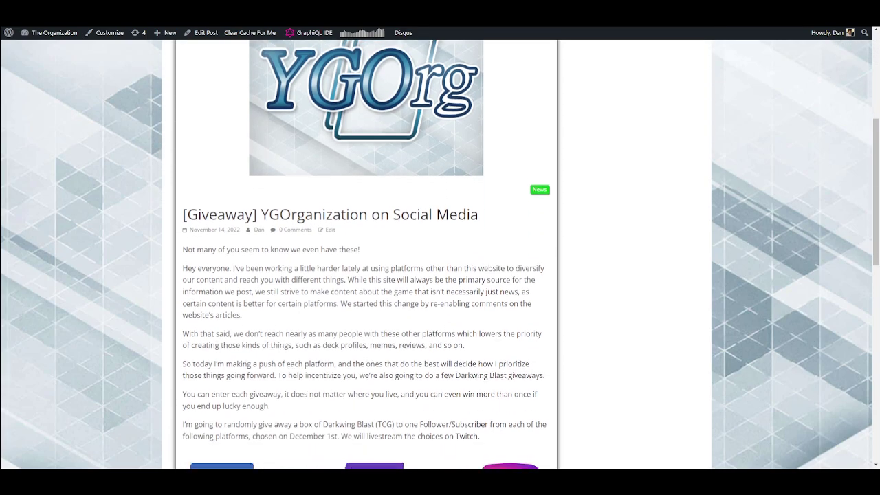
scroll(up, 3)
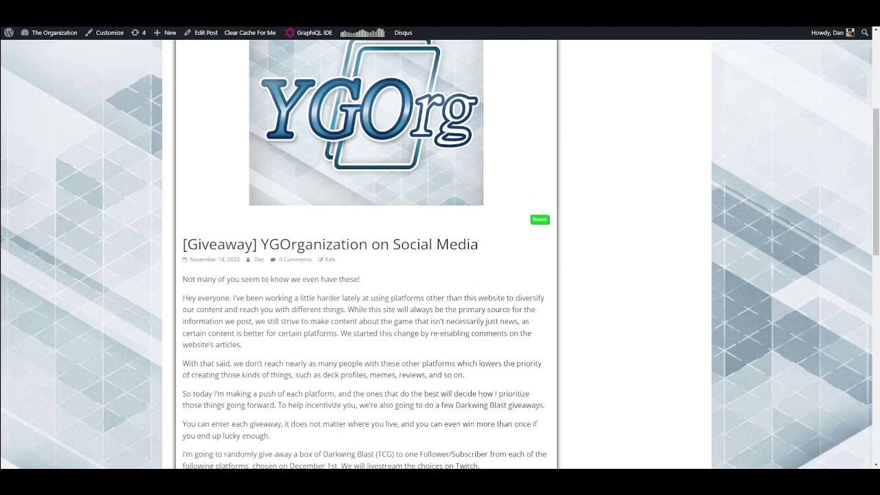
scroll(down, 3)
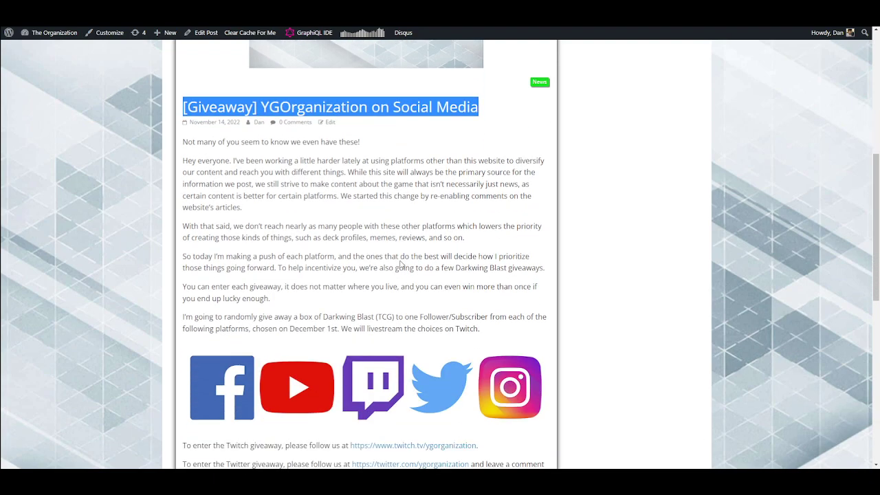
scroll(down, 3)
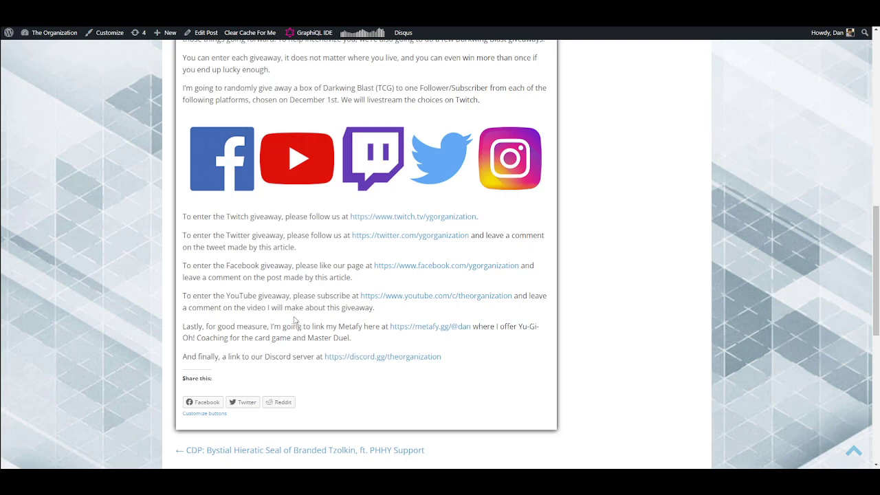
scroll(up, 3)
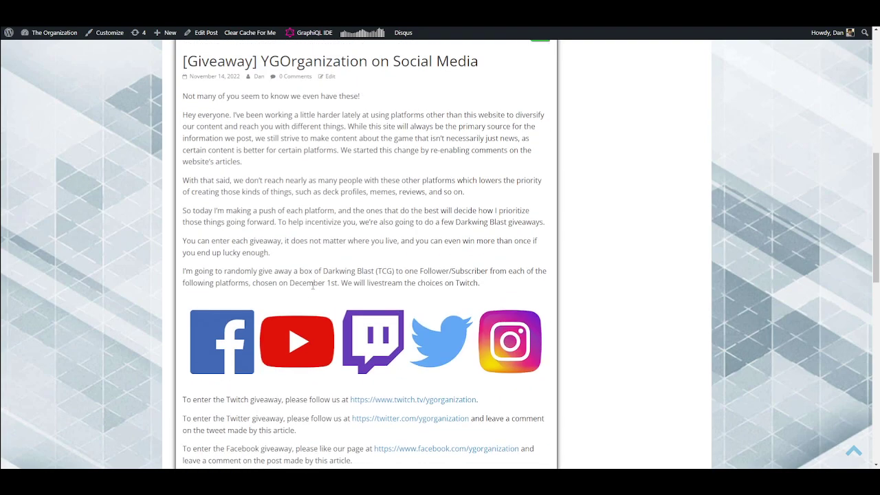
scroll(up, 3)
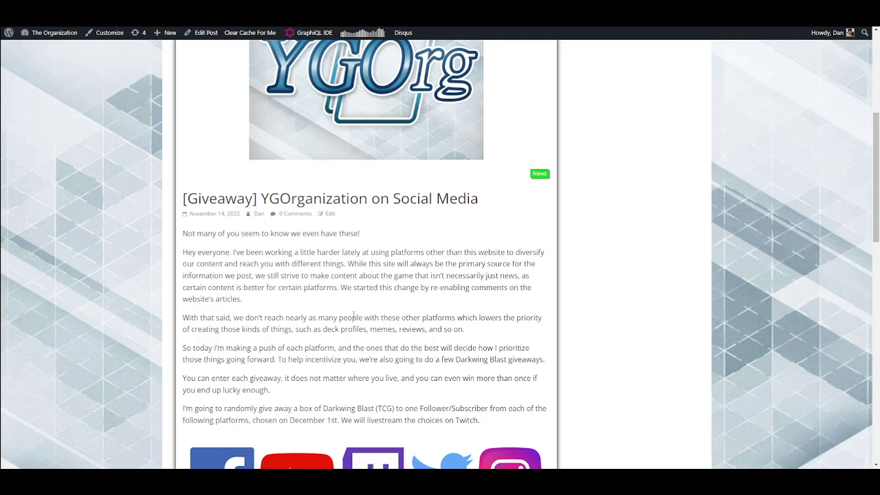
mouse_move(387, 340)
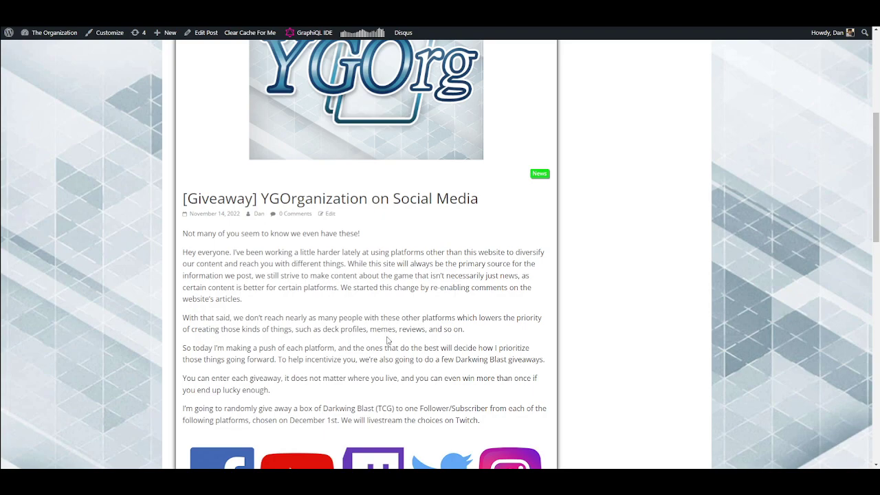
scroll(down, 3)
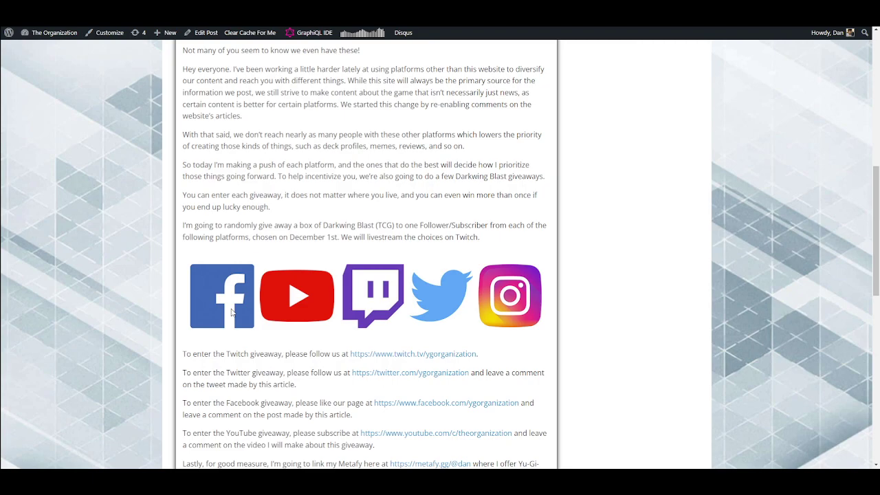
scroll(down, 3)
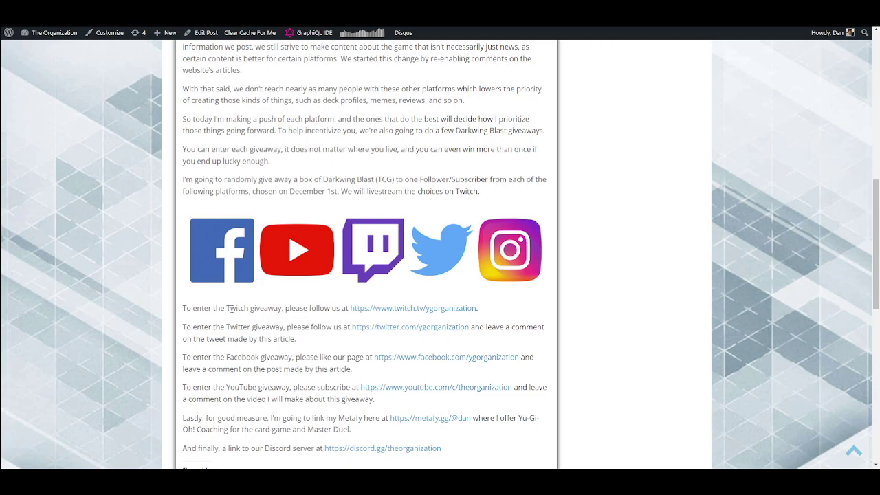
scroll(up, 3)
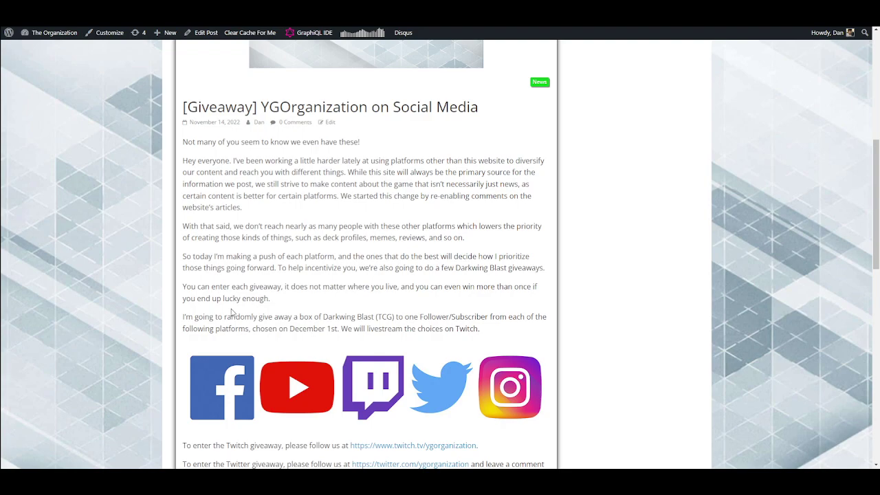
scroll(down, 3)
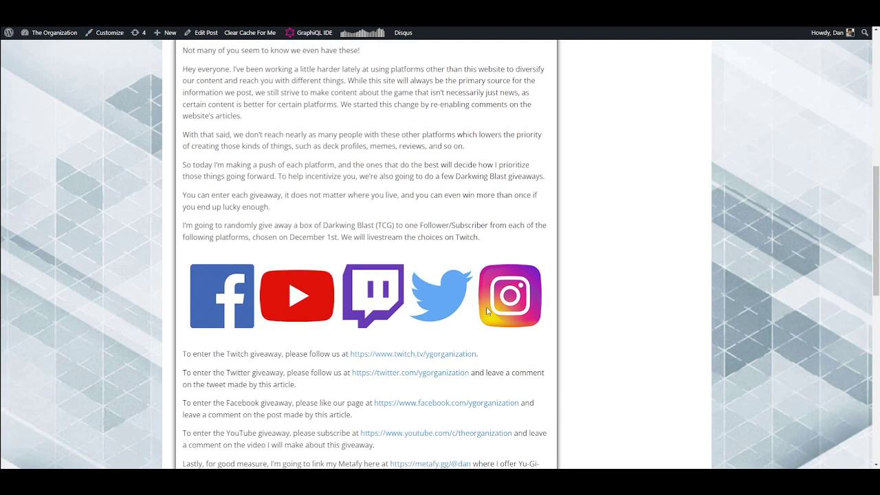
mouse_move(658, 321)
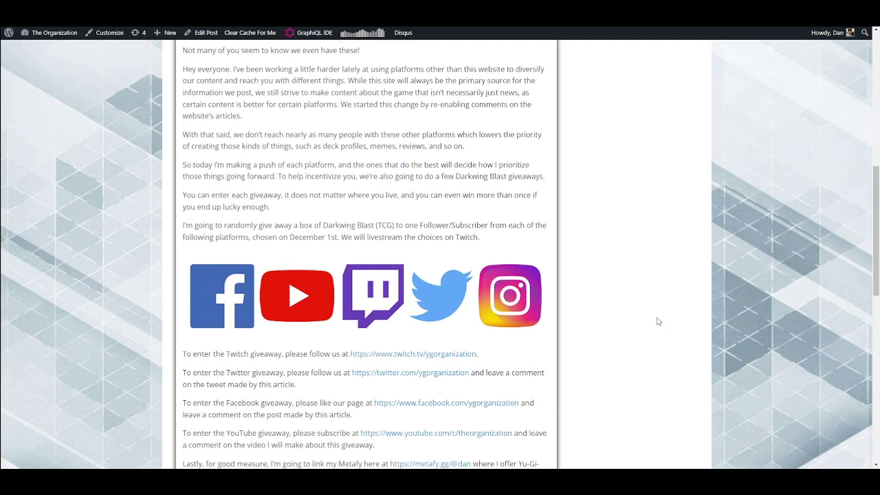
mouse_move(508, 306)
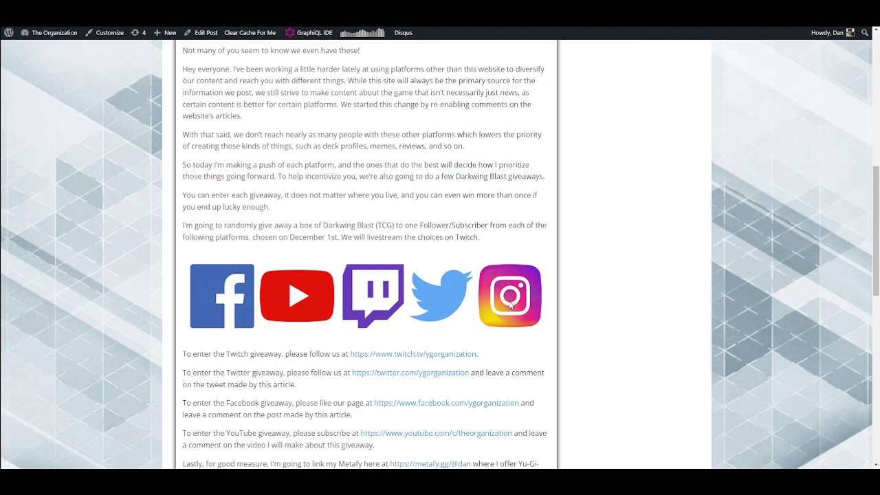
scroll(down, 3)
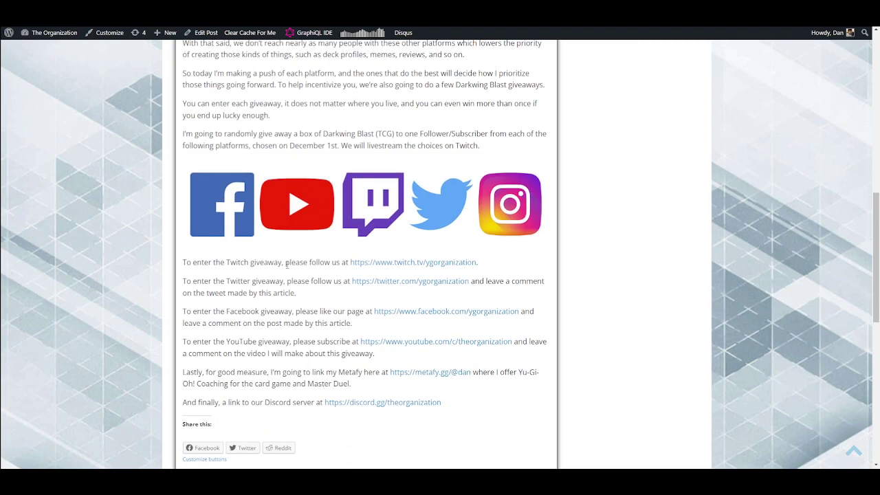
mouse_move(300, 364)
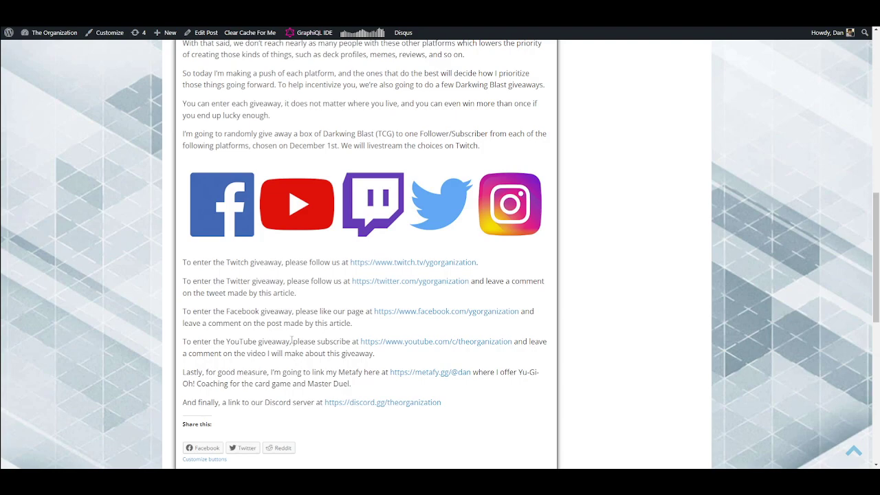
scroll(down, 3)
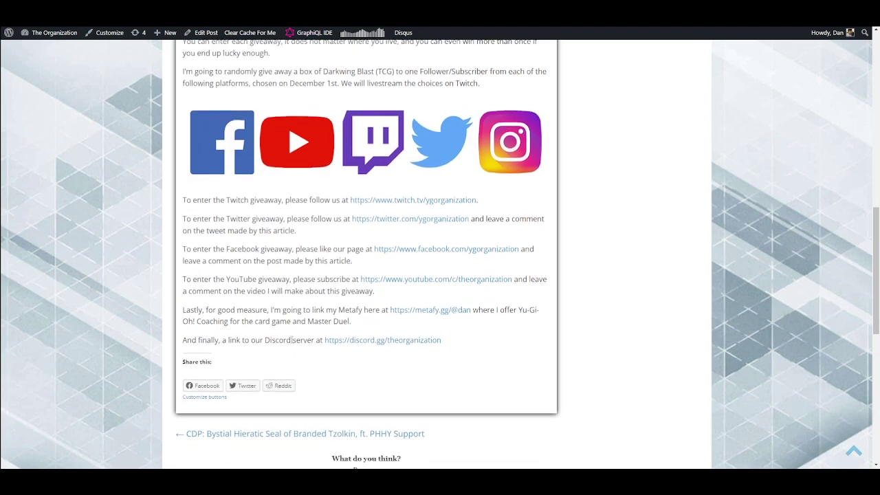
scroll(down, 3)
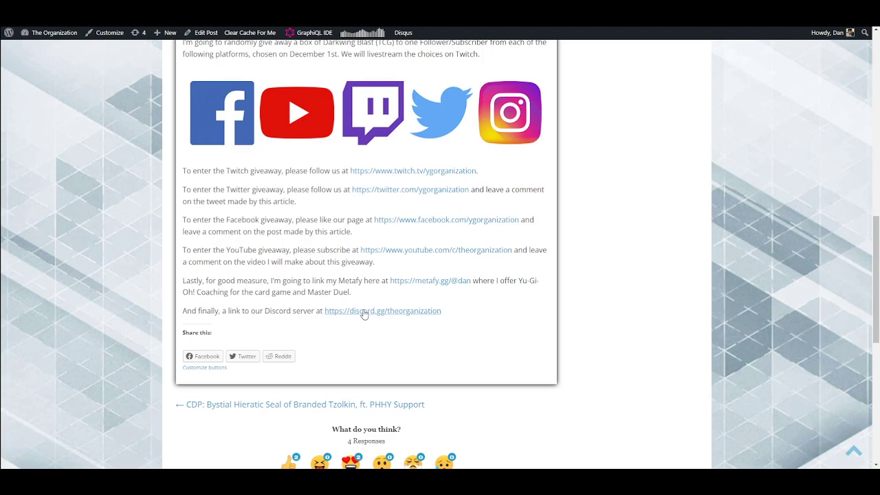
mouse_move(346, 326)
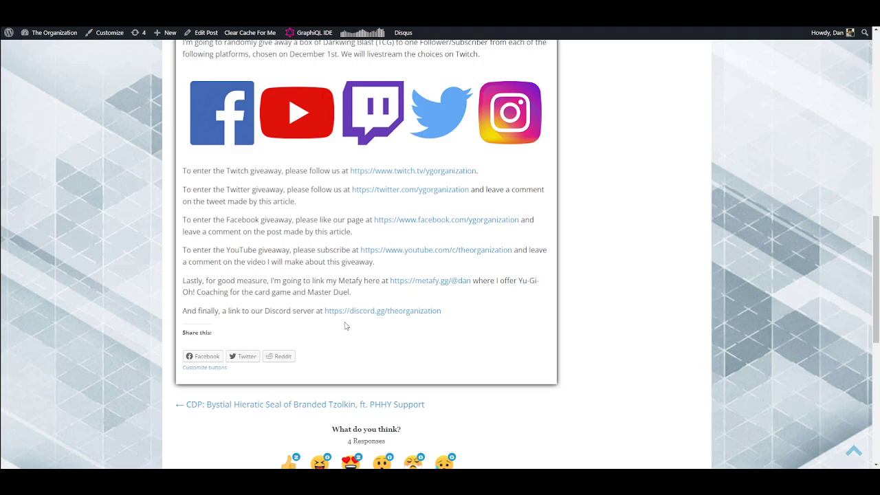
mouse_move(426, 285)
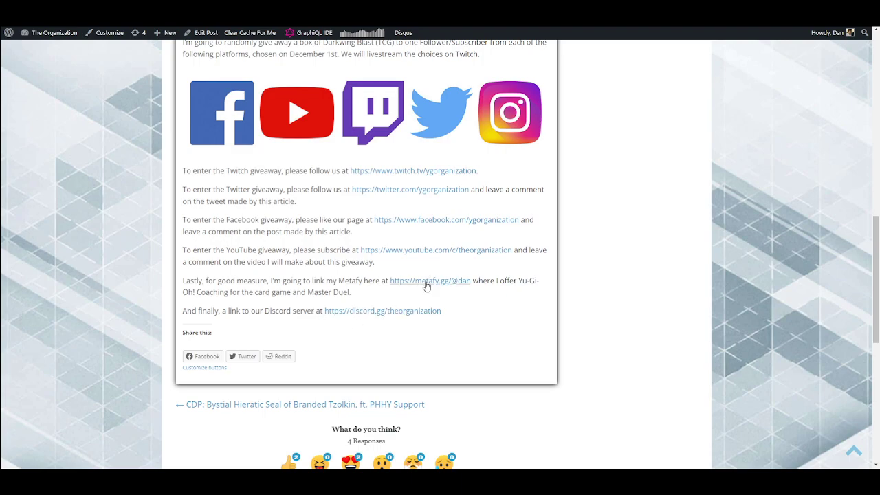
mouse_move(396, 330)
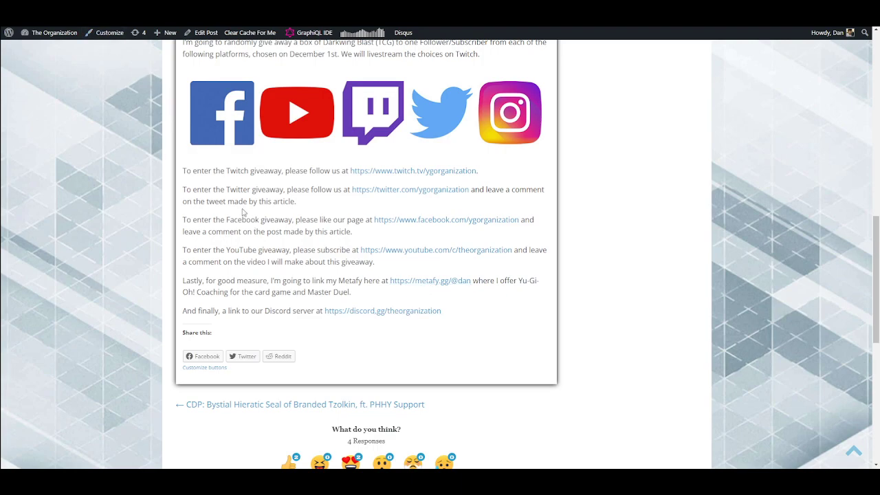
- Open the YGOrganization Facebook page and scroll through its giveaway post
click(447, 219)
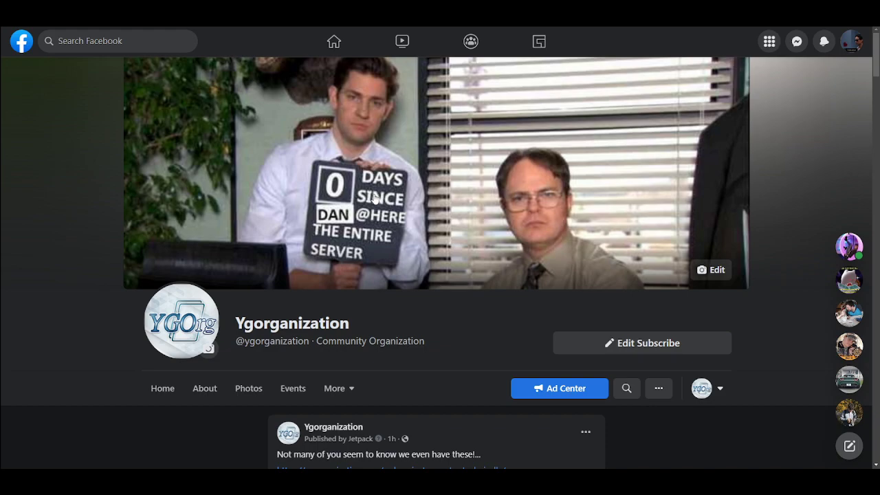
scroll(down, 3)
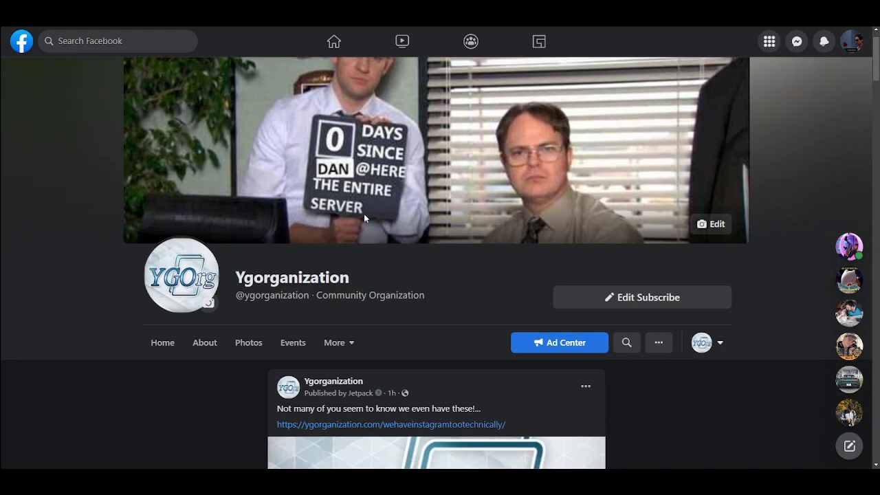
scroll(down, 3)
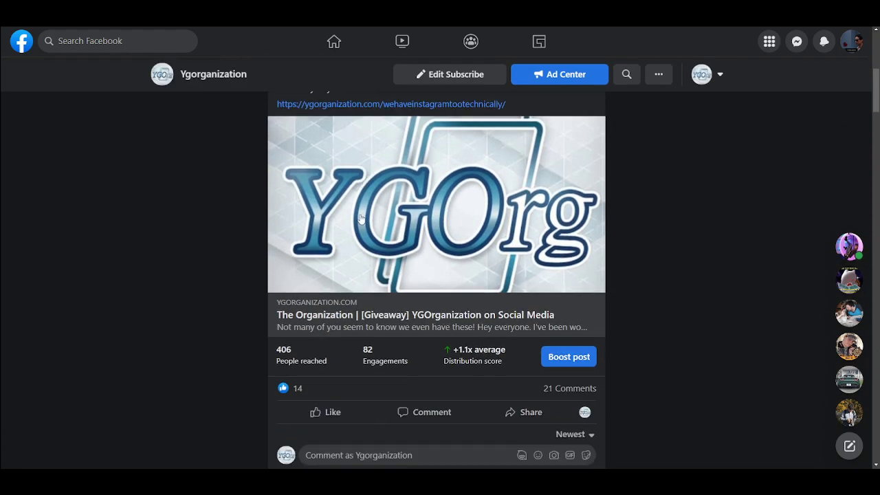
scroll(down, 3)
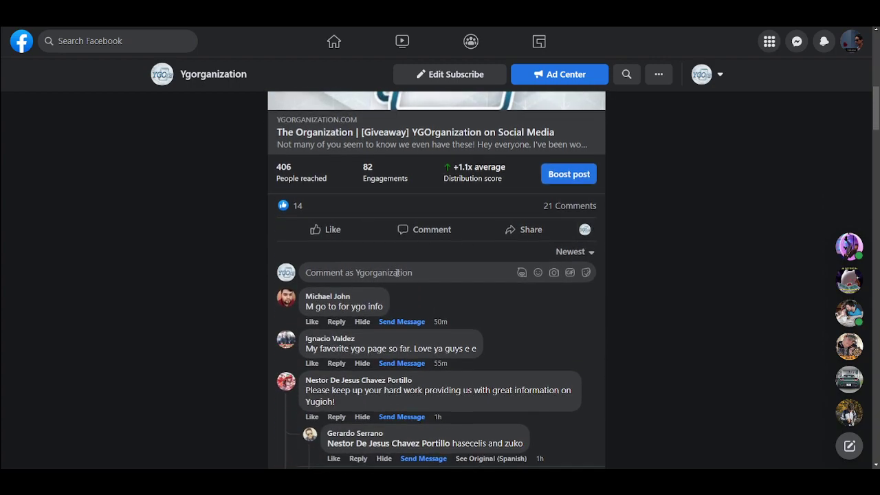
scroll(up, 3)
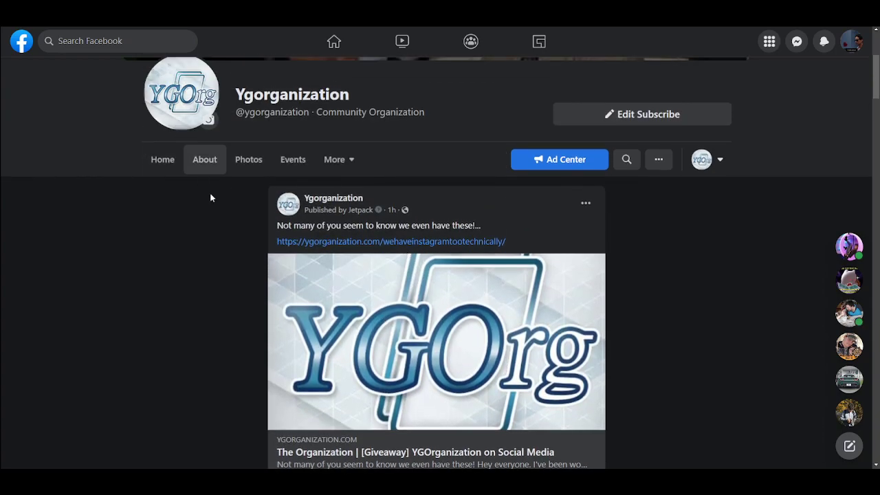
scroll(up, 3)
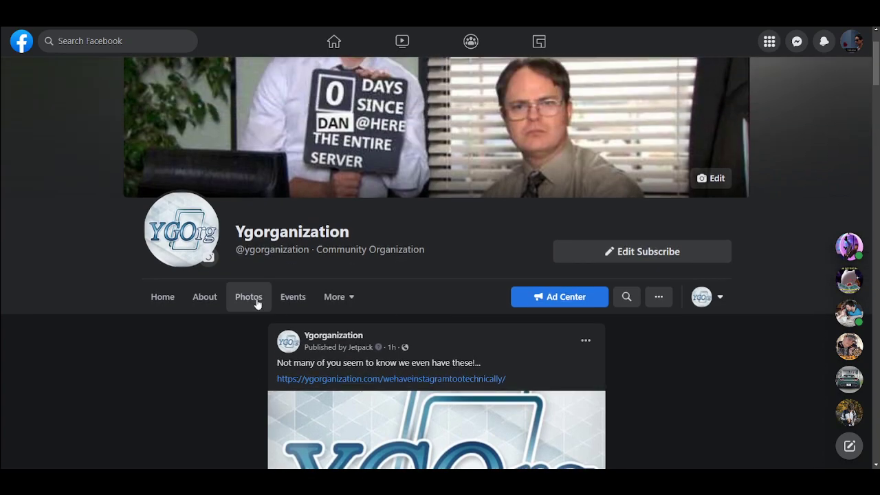
mouse_move(210, 351)
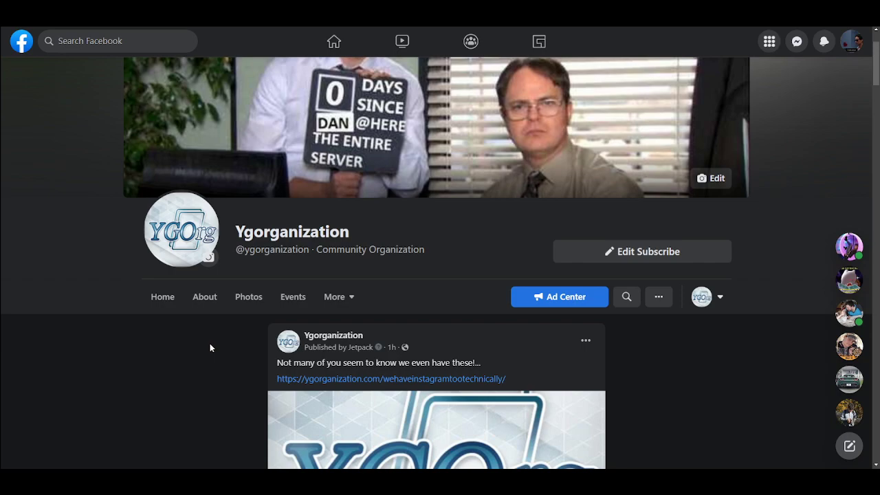
- Read through the fan comments left under the Facebook giveaway post
scroll(down, 3)
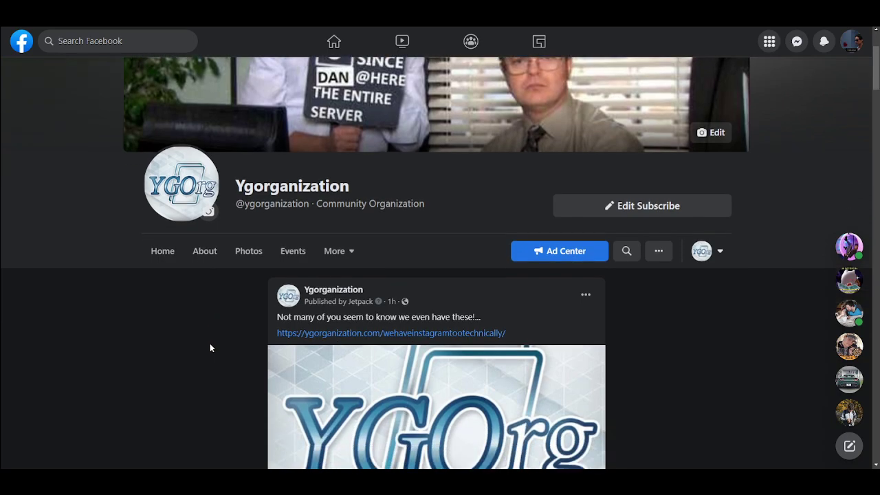
scroll(down, 3)
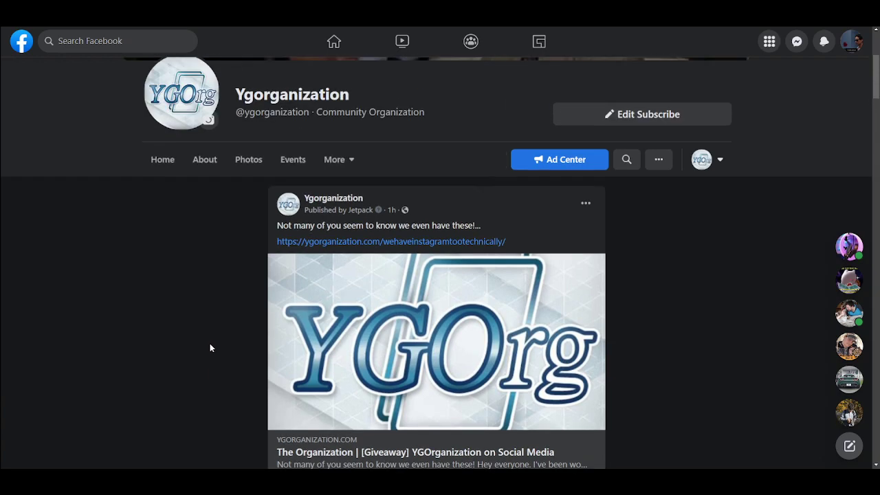
mouse_move(185, 334)
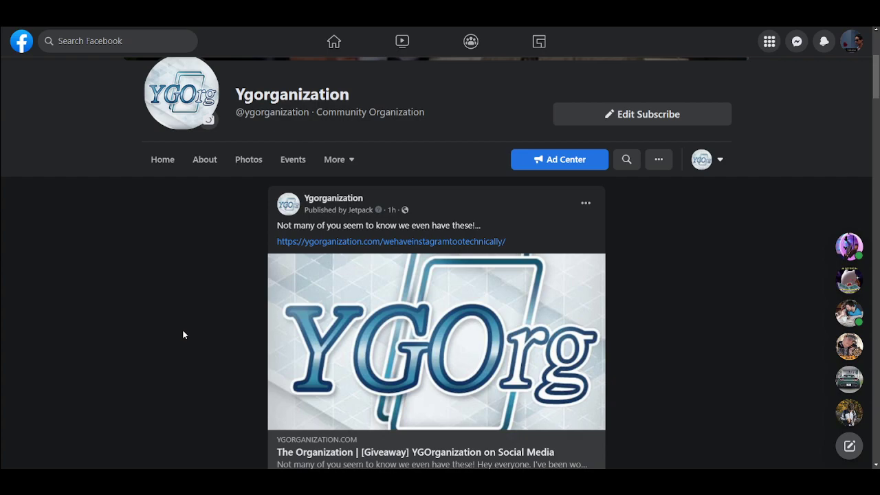
mouse_move(172, 303)
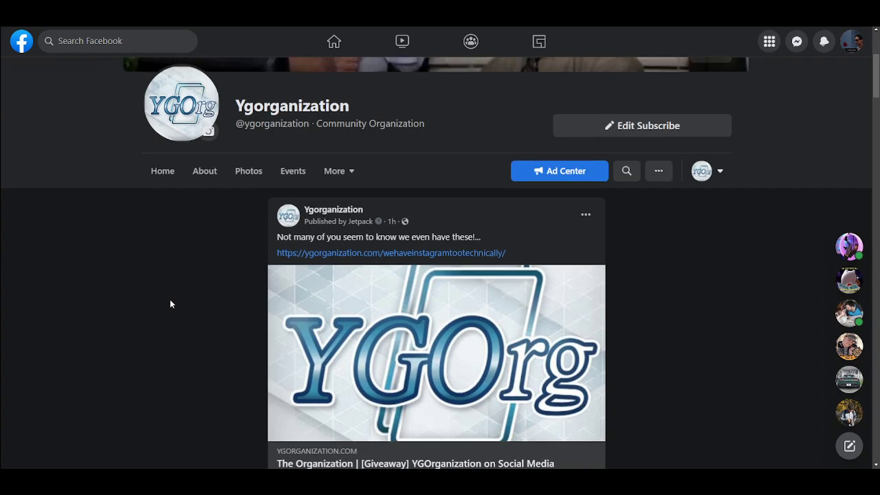
scroll(down, 3)
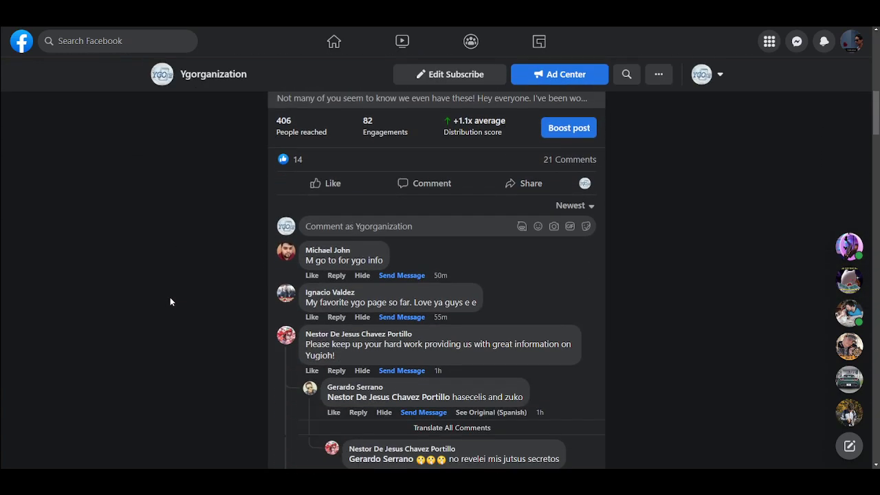
scroll(up, 3)
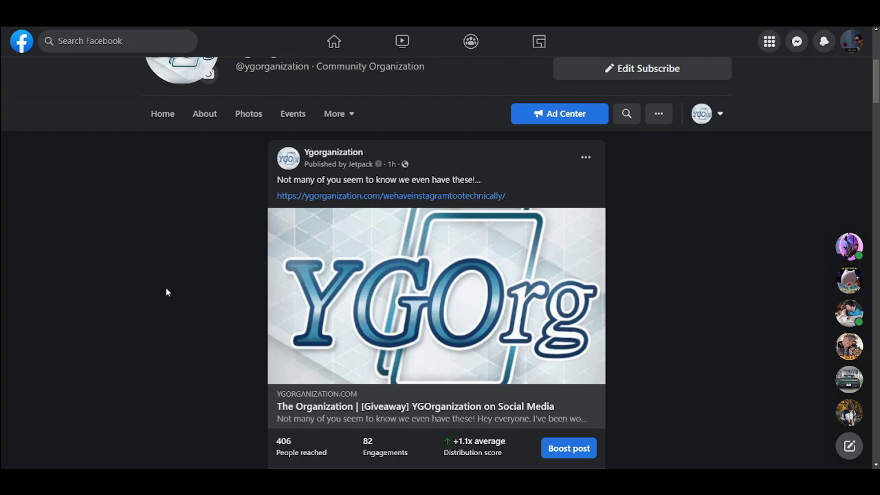
mouse_move(309, 278)
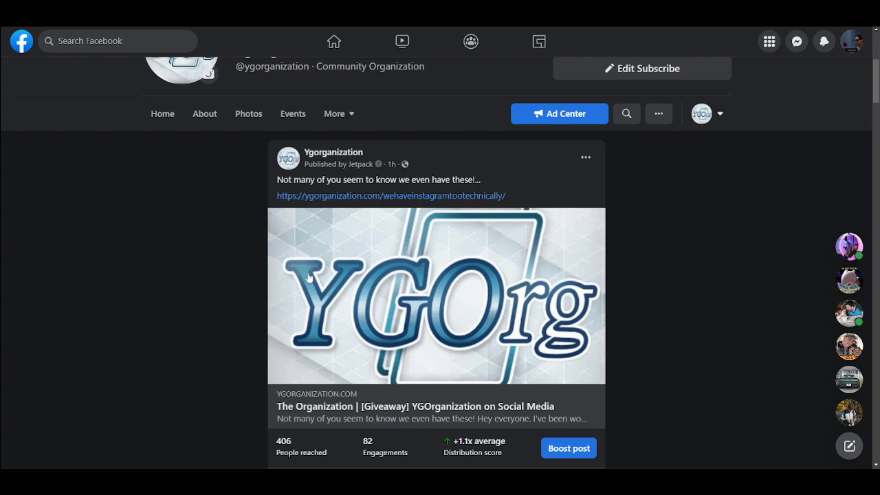
scroll(down, 3)
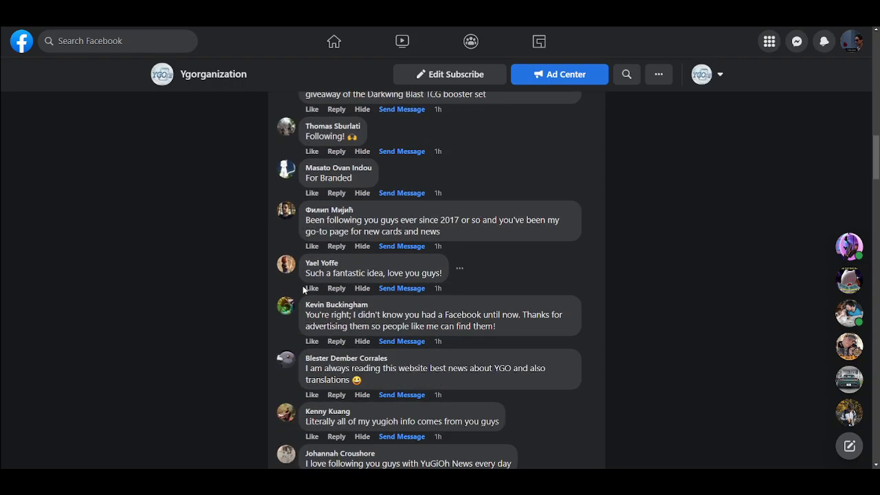
scroll(up, 3)
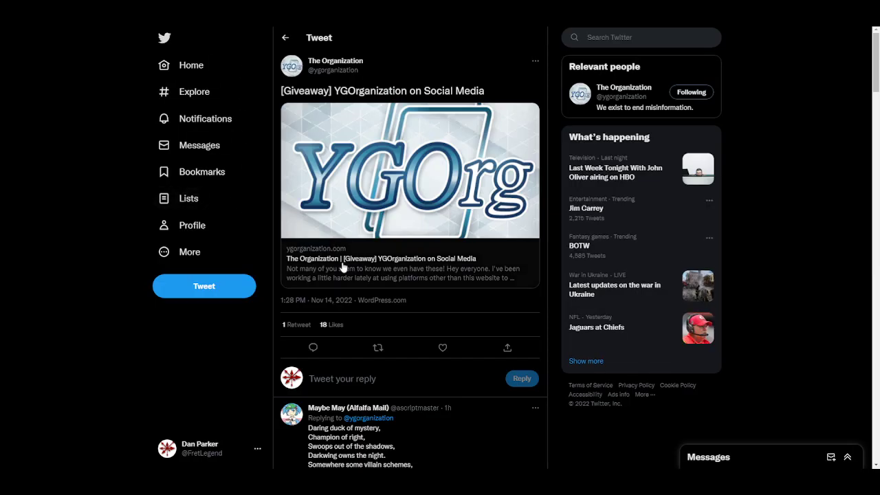
- Look over the giveaway tweet's retweet and like counts and its first reply
scroll(down, 3)
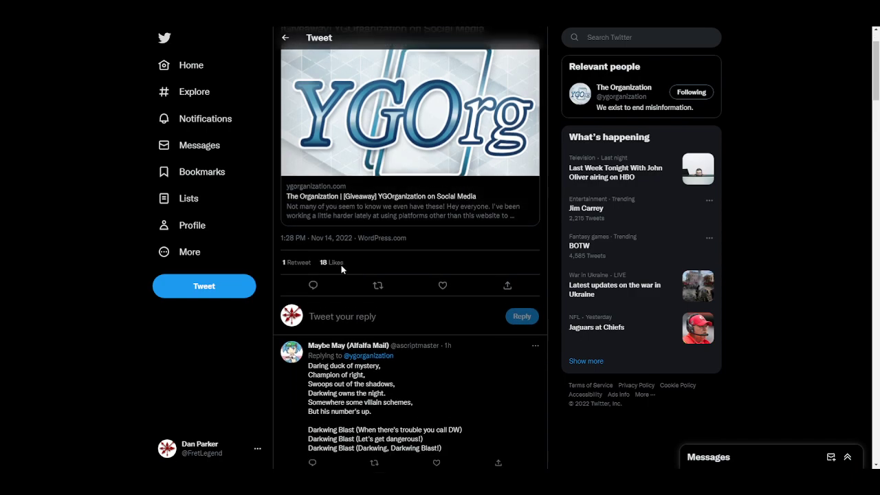
scroll(up, 3)
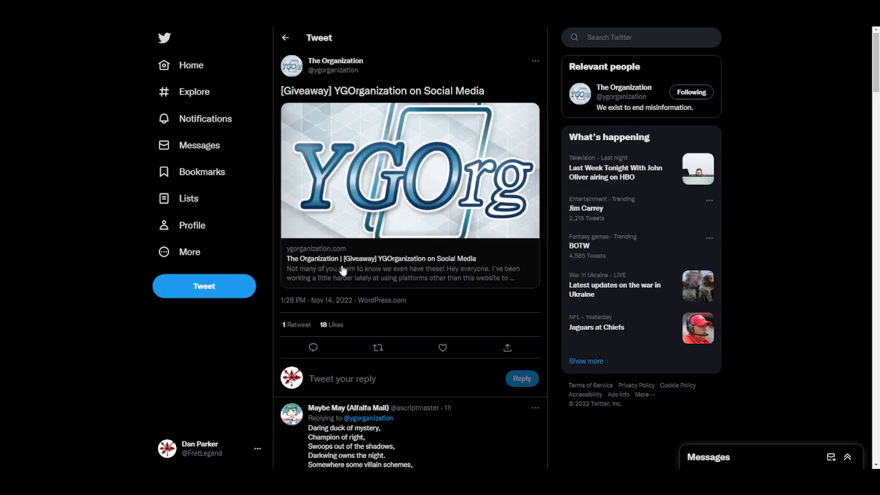
mouse_move(306, 252)
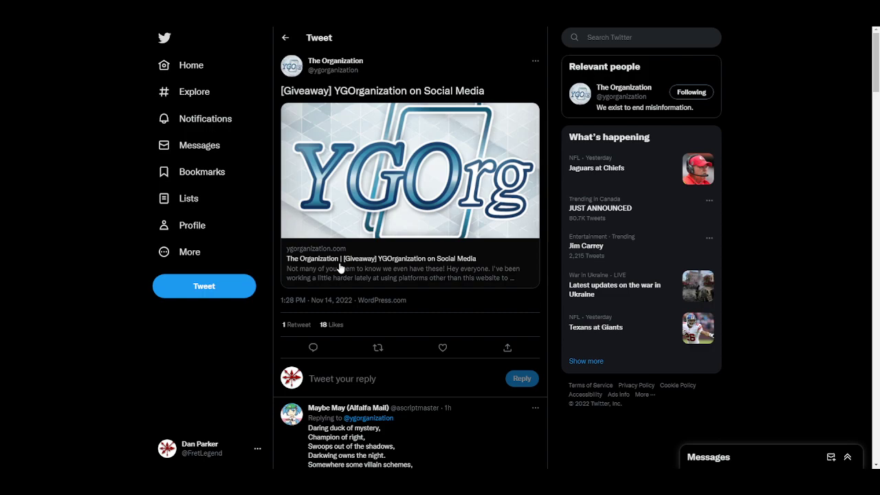
mouse_move(361, 207)
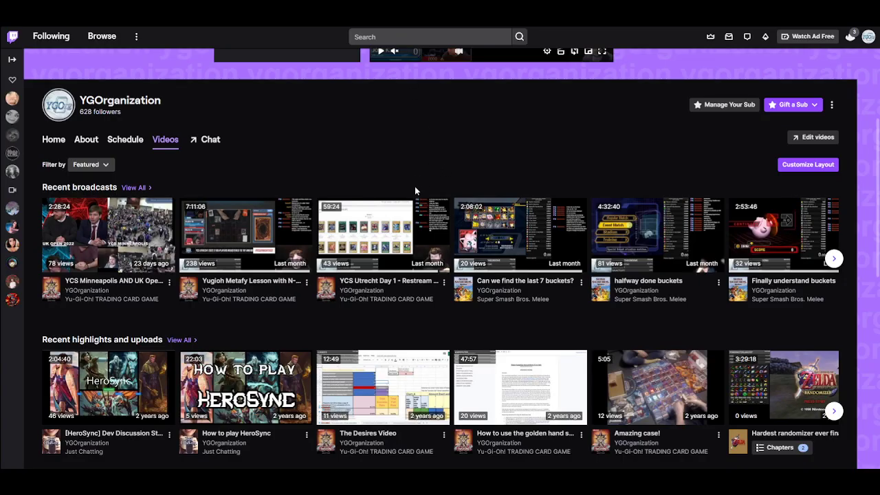
mouse_move(462, 300)
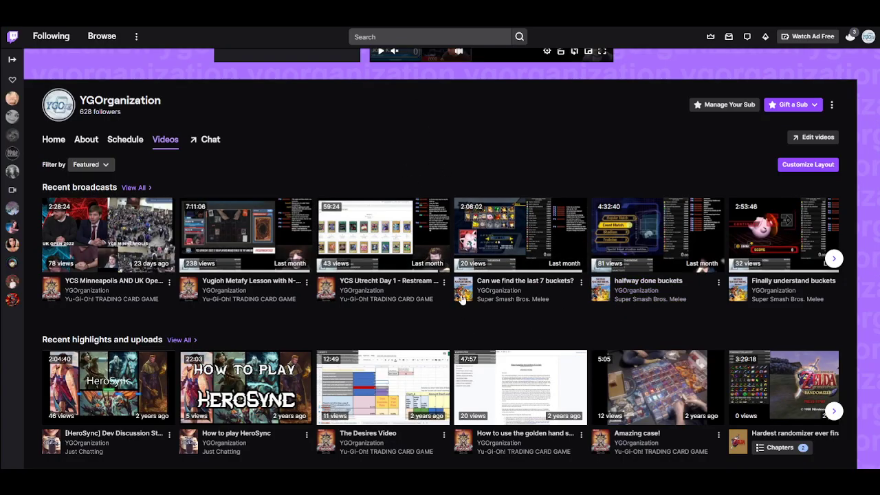
mouse_move(479, 277)
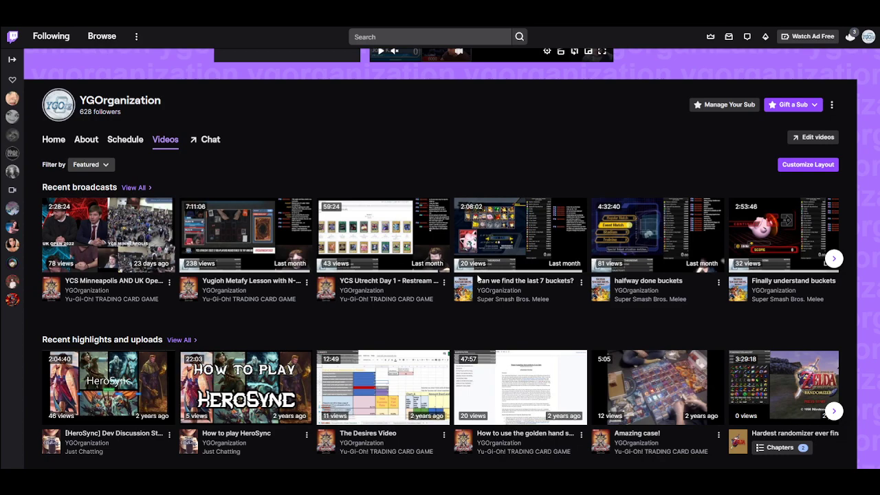
mouse_move(684, 319)
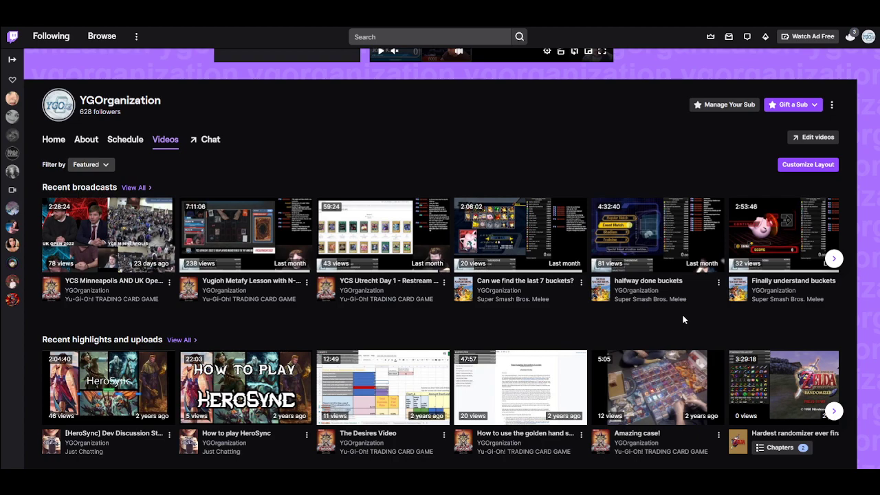
mouse_move(159, 312)
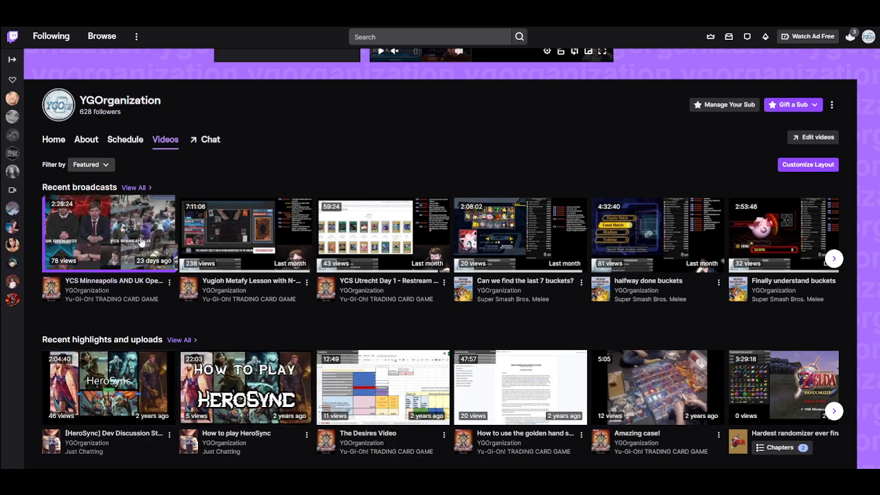
mouse_move(215, 222)
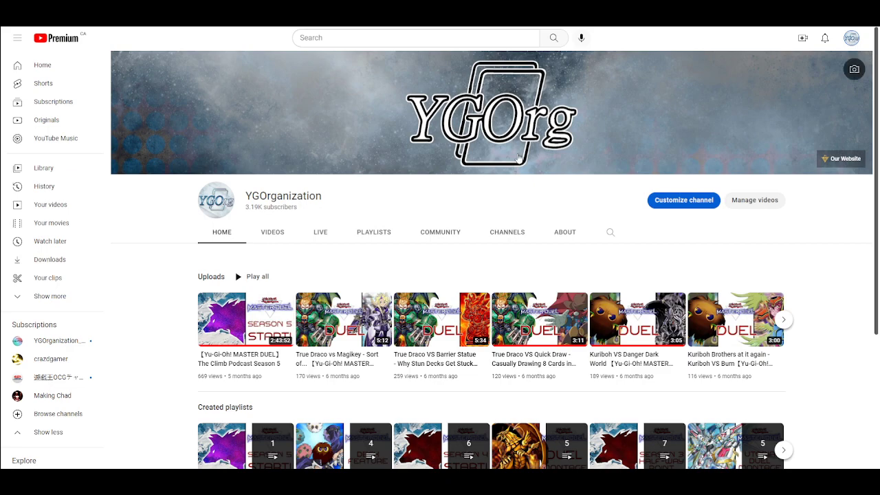
scroll(down, 3)
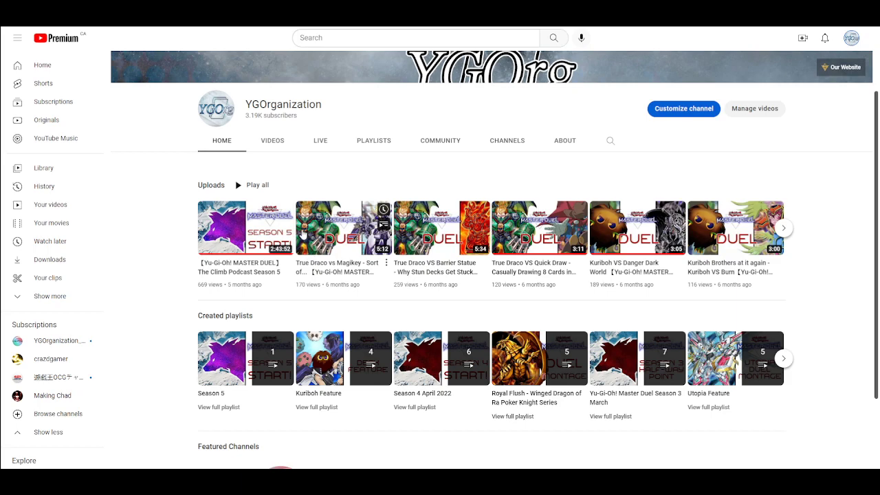
click(782, 227)
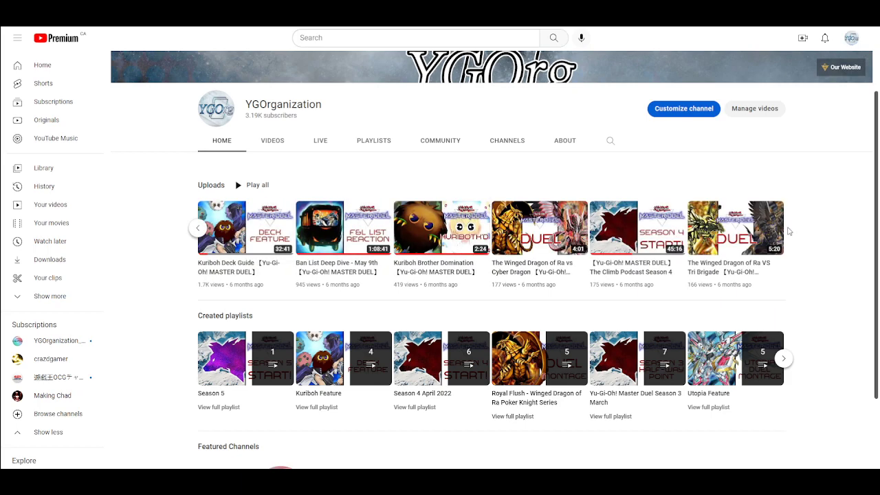
mouse_move(289, 305)
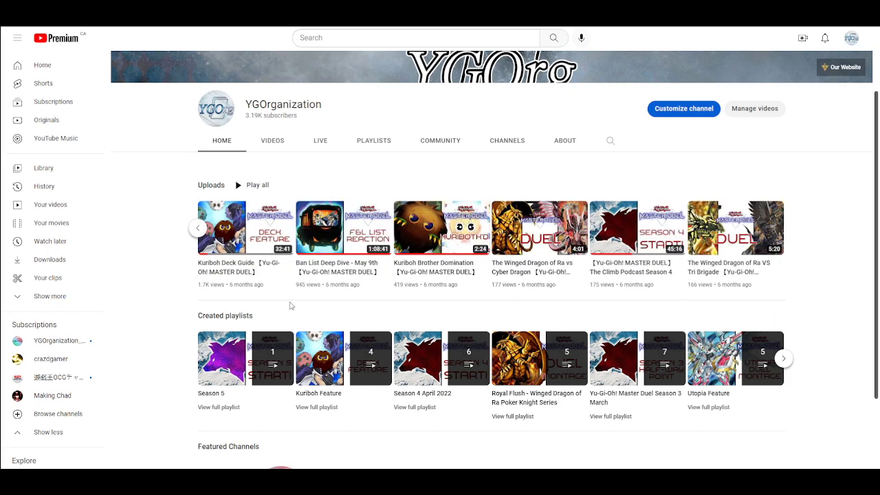
mouse_move(221, 228)
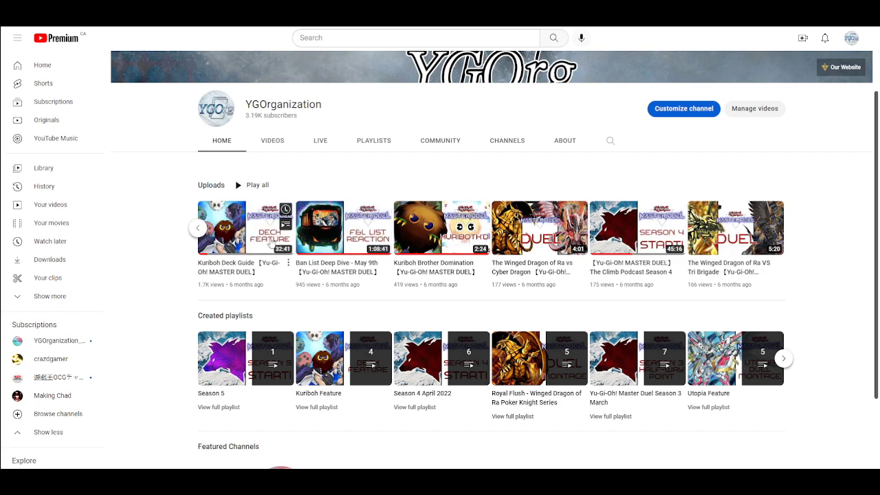
click(783, 227)
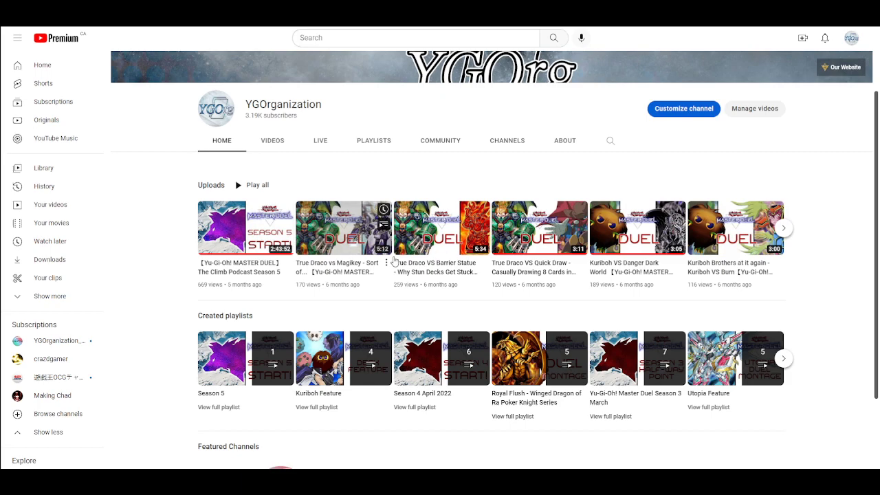
mouse_move(344, 228)
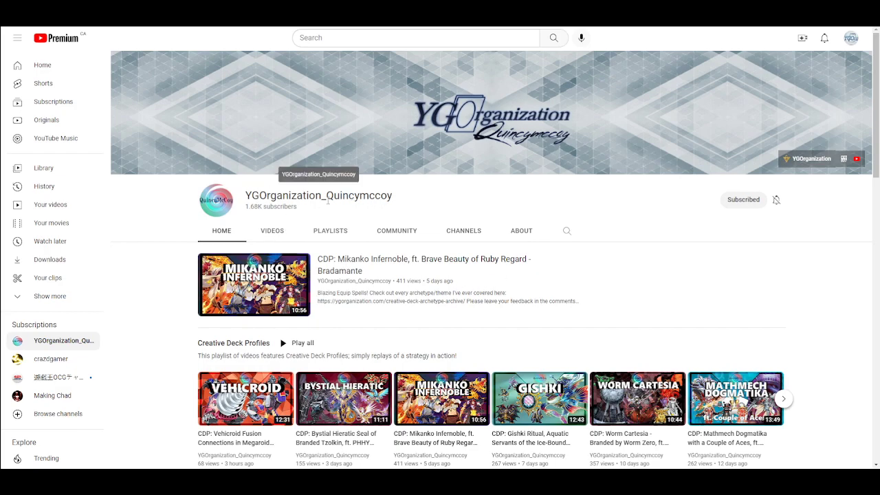
- Browse the channel's Creative Deck Profiles playlists and return to the top of the page
scroll(down, 3)
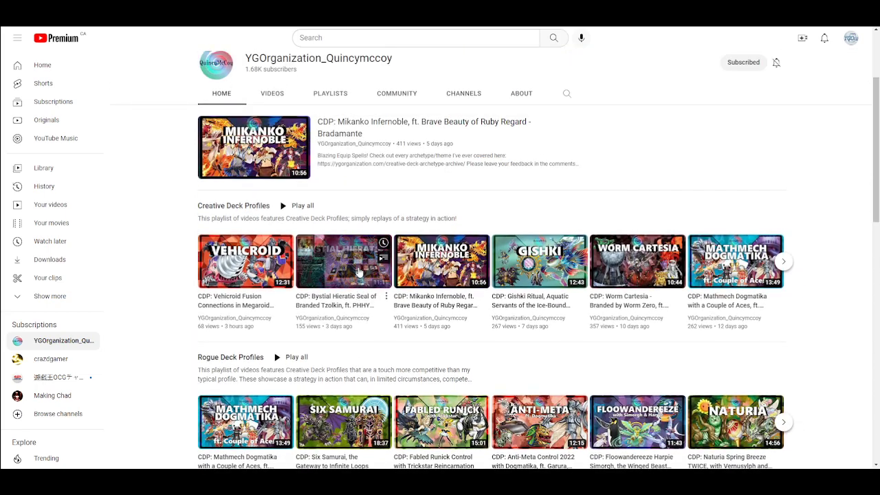
mouse_move(748, 267)
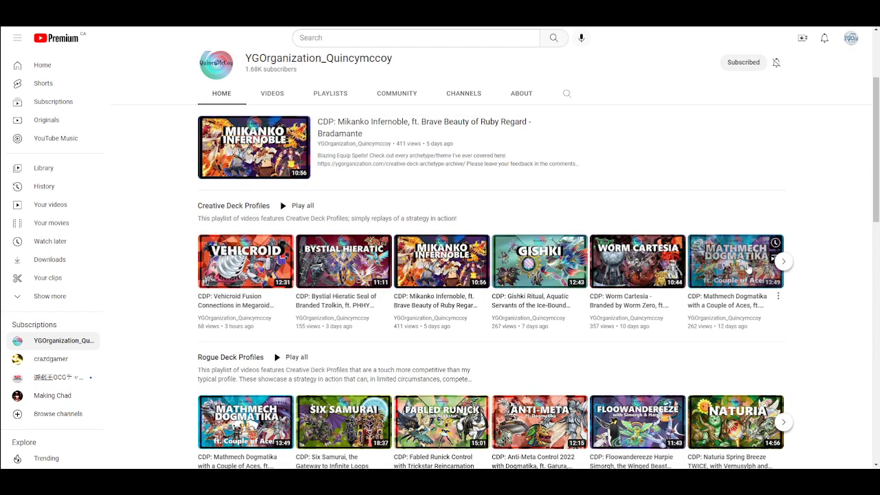
scroll(down, 3)
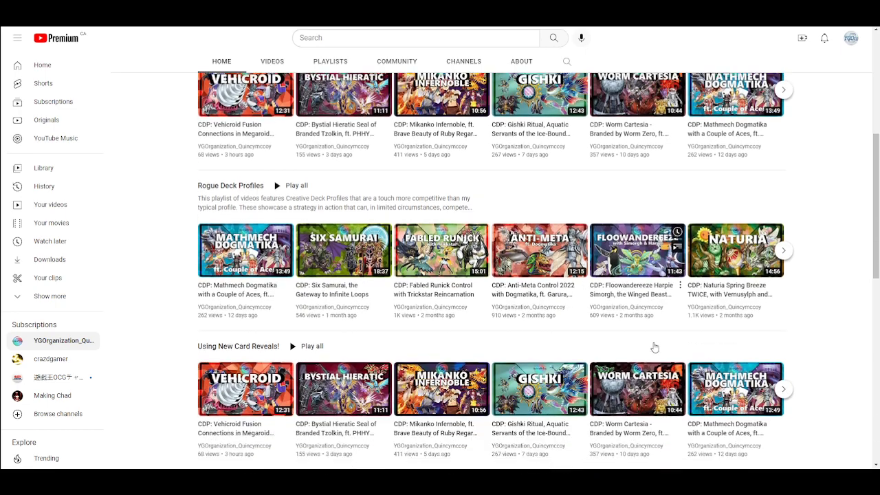
scroll(up, 3)
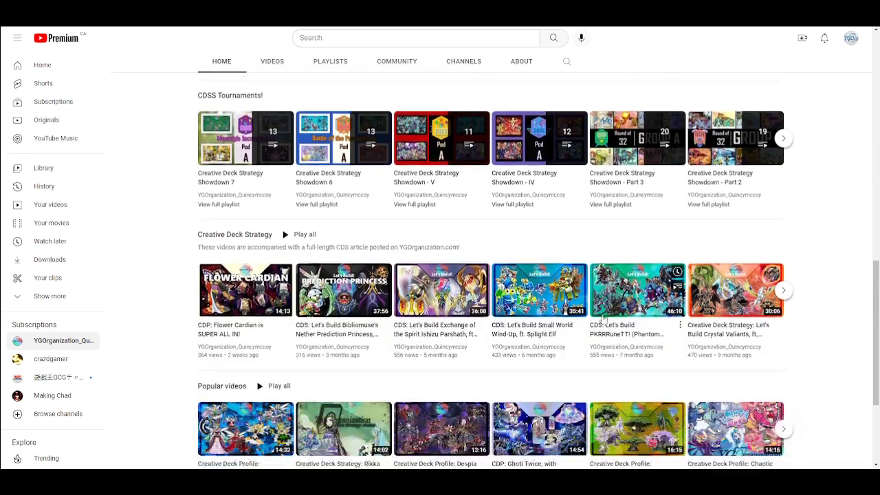
scroll(down, 3)
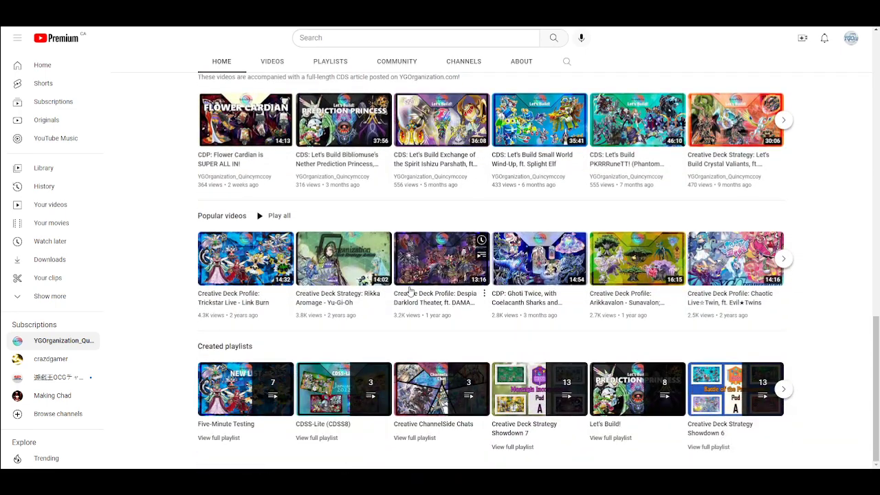
scroll(up, 3)
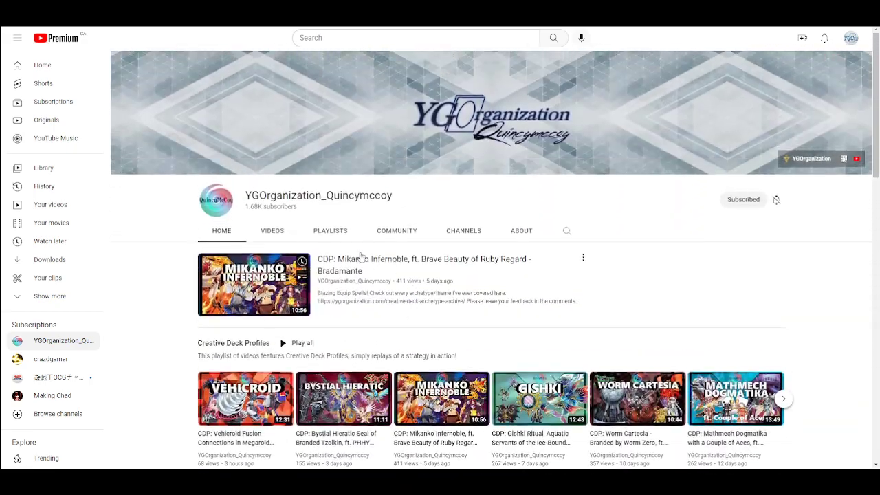
mouse_move(361, 257)
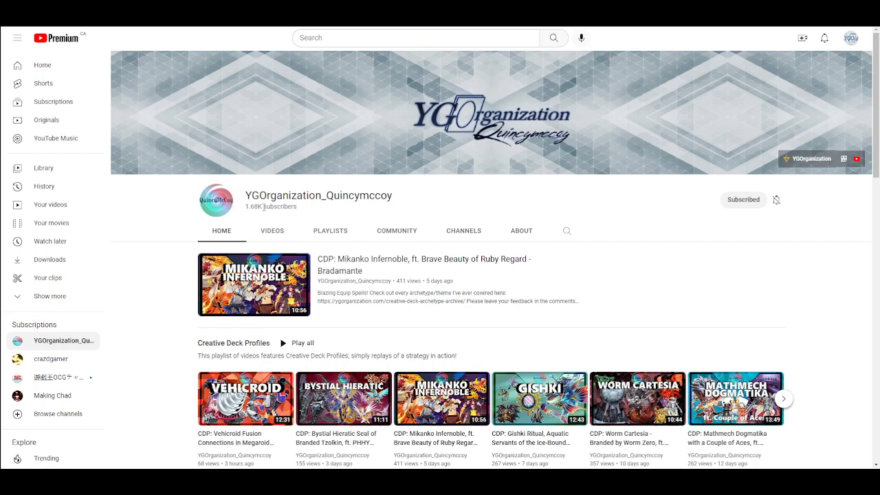
mouse_move(145, 235)
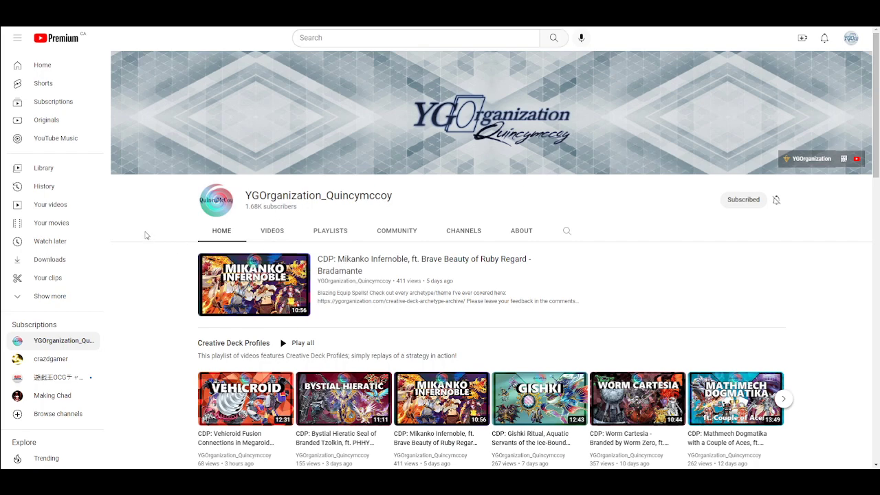
mouse_move(165, 248)
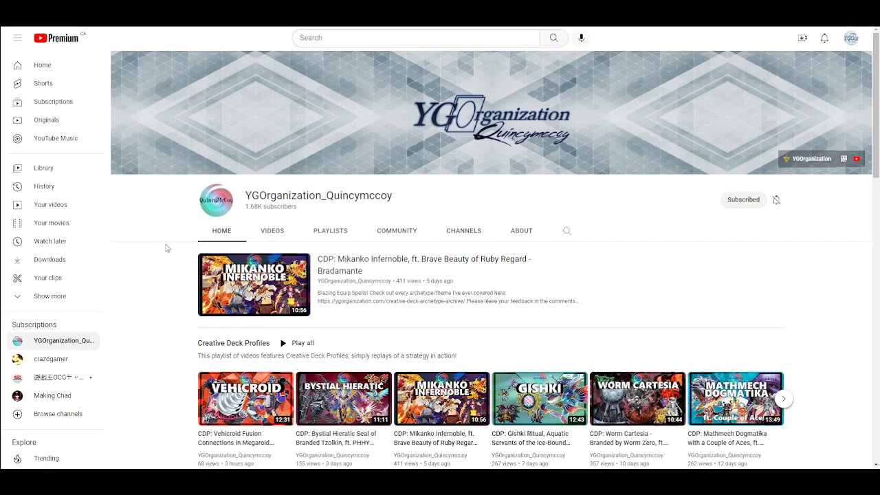
mouse_move(170, 230)
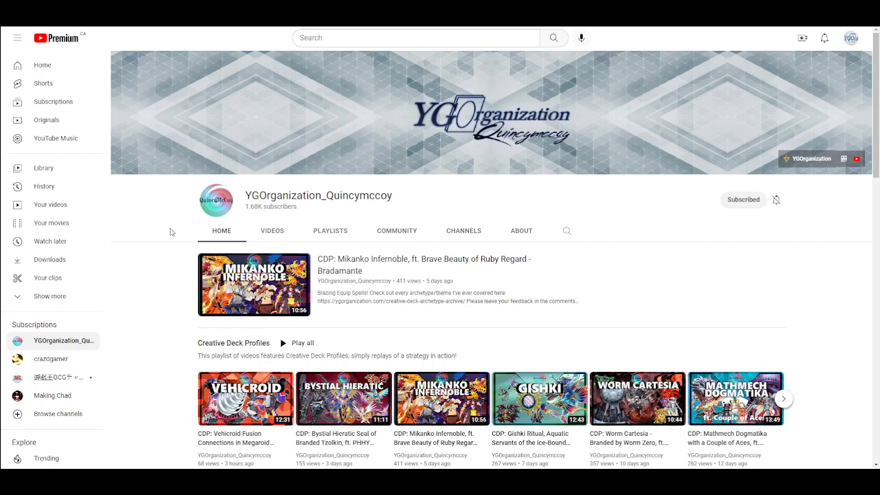
mouse_move(255, 310)
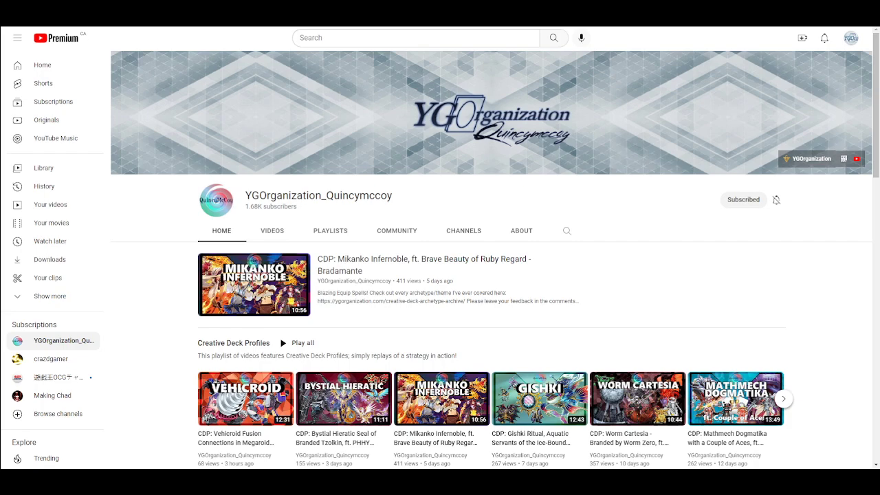
mouse_move(315, 85)
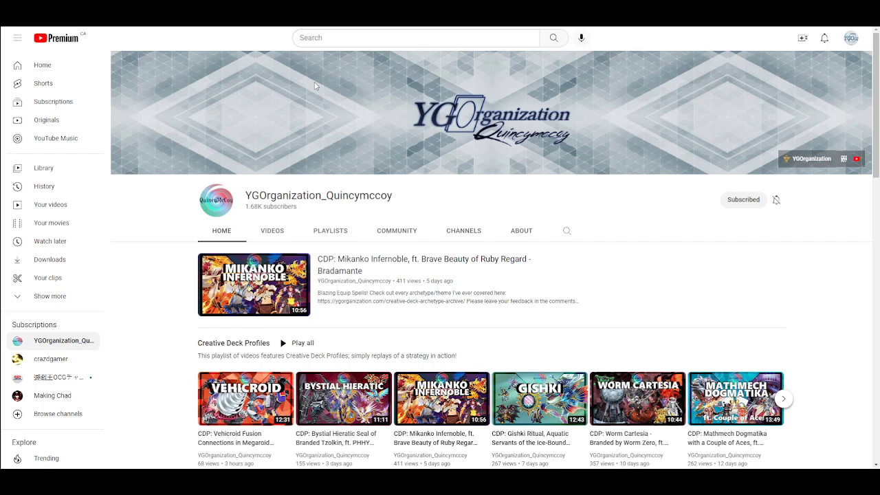
mouse_move(285, 82)
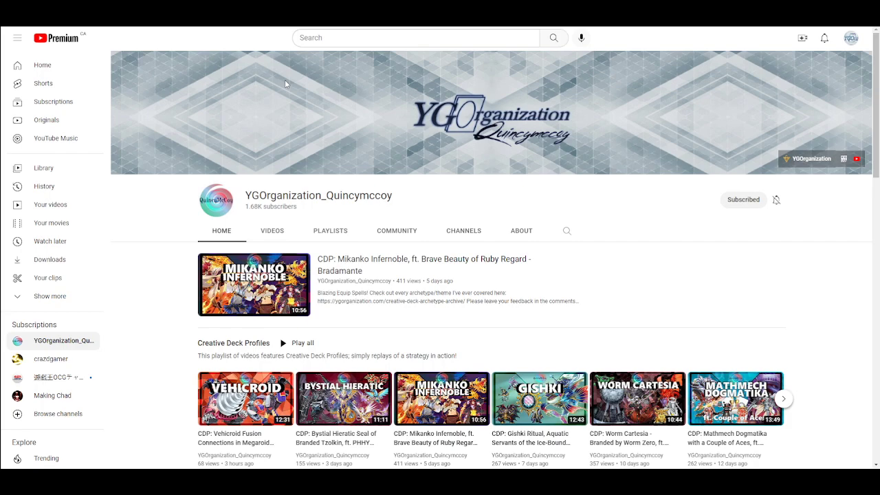